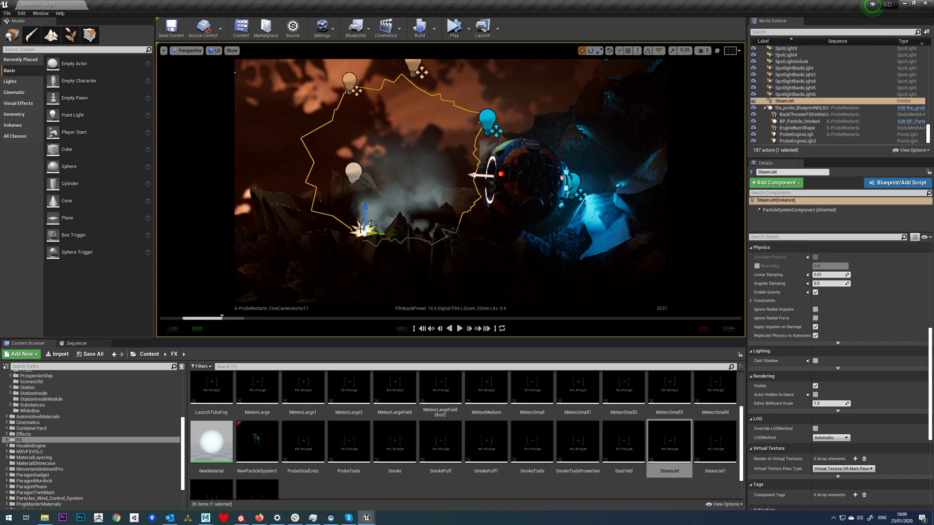
# - Add the SteamJet emitter actor to the level sequence via Actor To Sequencer
pyautogui.click(76, 343)
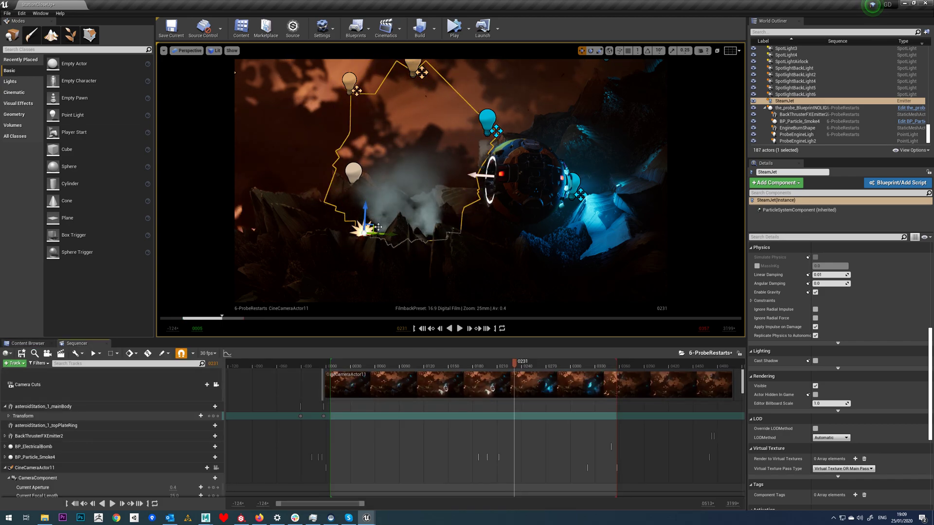
pyautogui.click(13, 364)
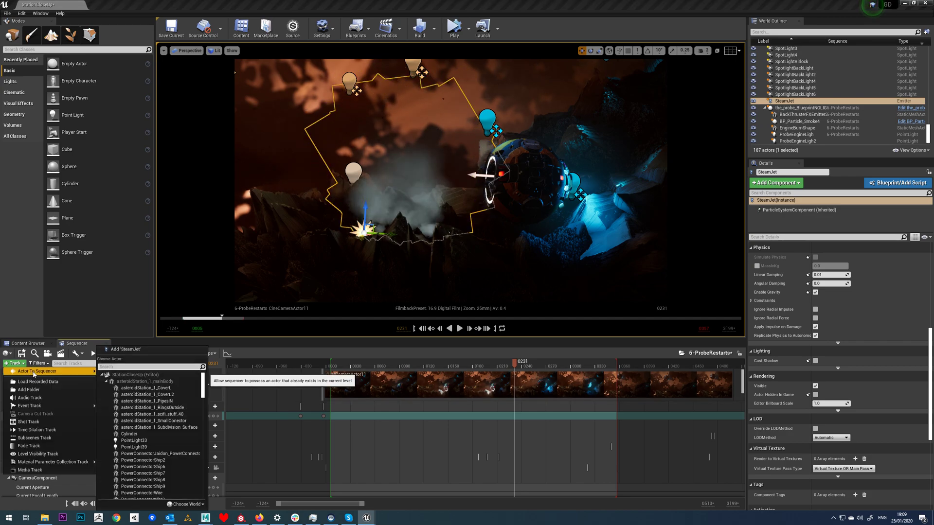
pyautogui.moveTo(67, 379)
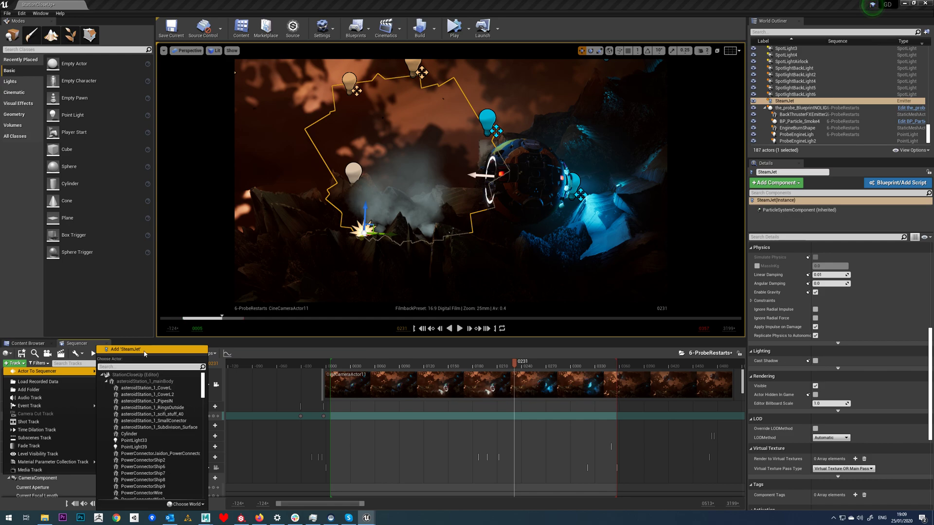
pyautogui.click(126, 349)
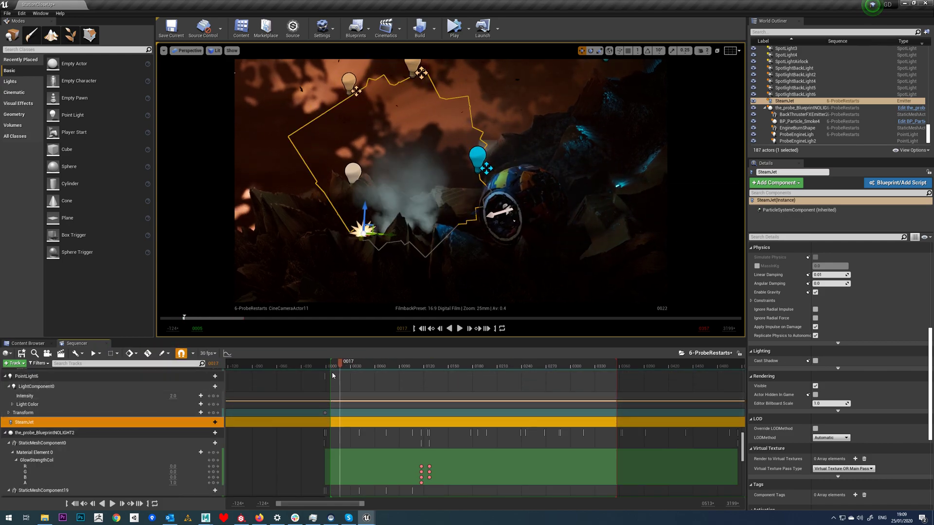
# - Add a Particle Toggle Track under the SteamJet row, defaulting to Activate
pyautogui.click(329, 362)
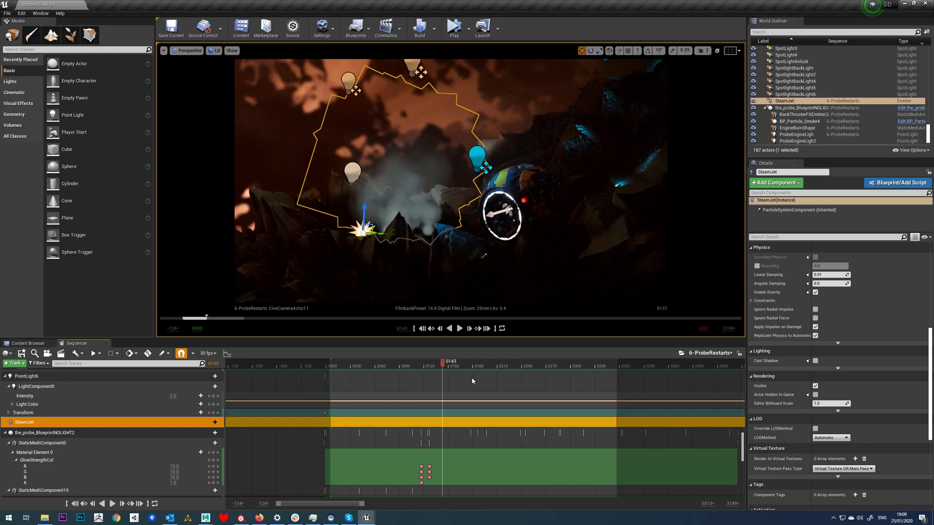
pyautogui.click(365, 361)
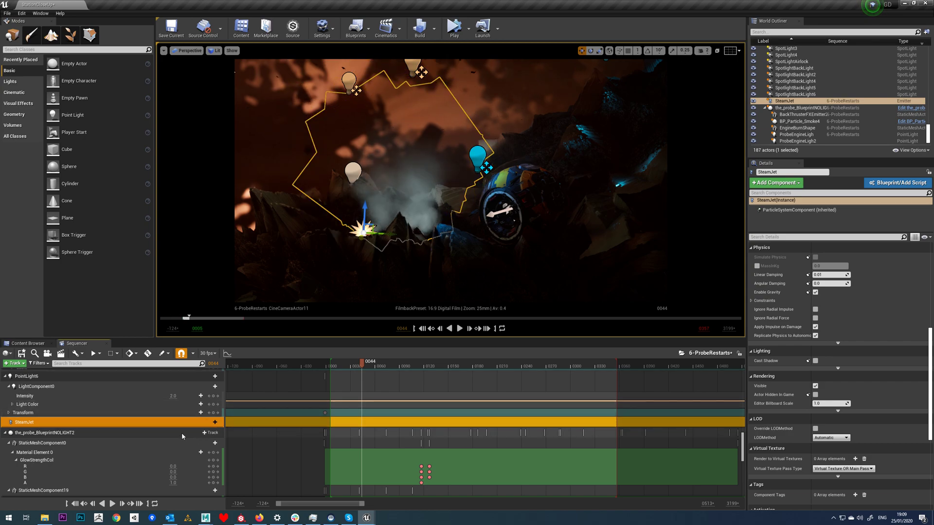
pyautogui.click(210, 422)
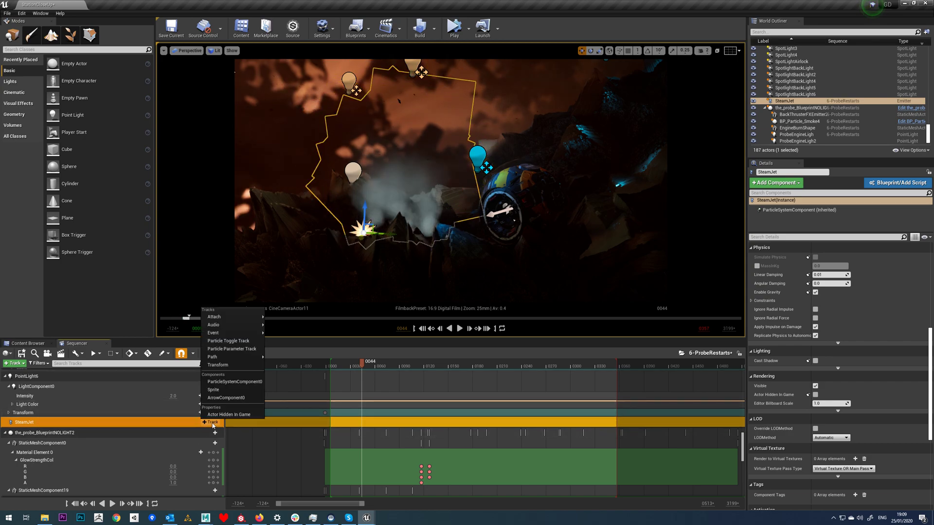
pyautogui.moveTo(229, 341)
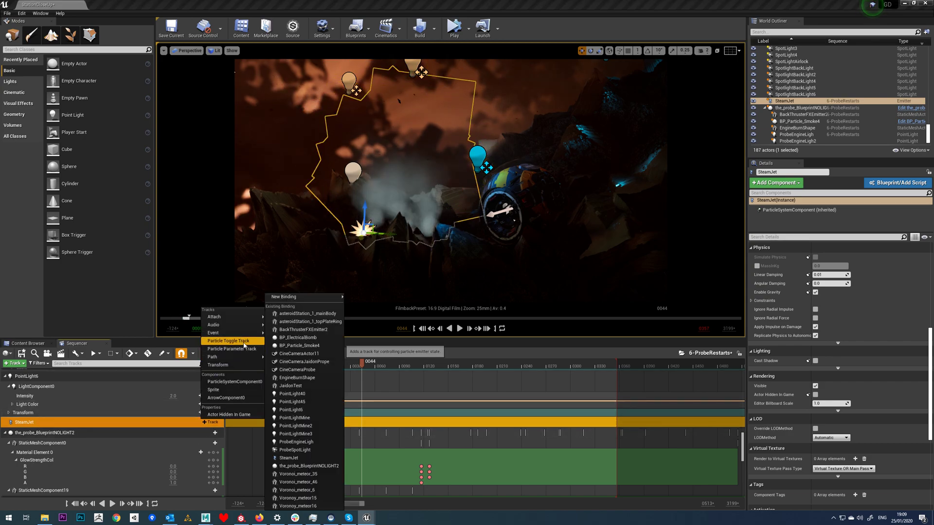
pyautogui.click(228, 341)
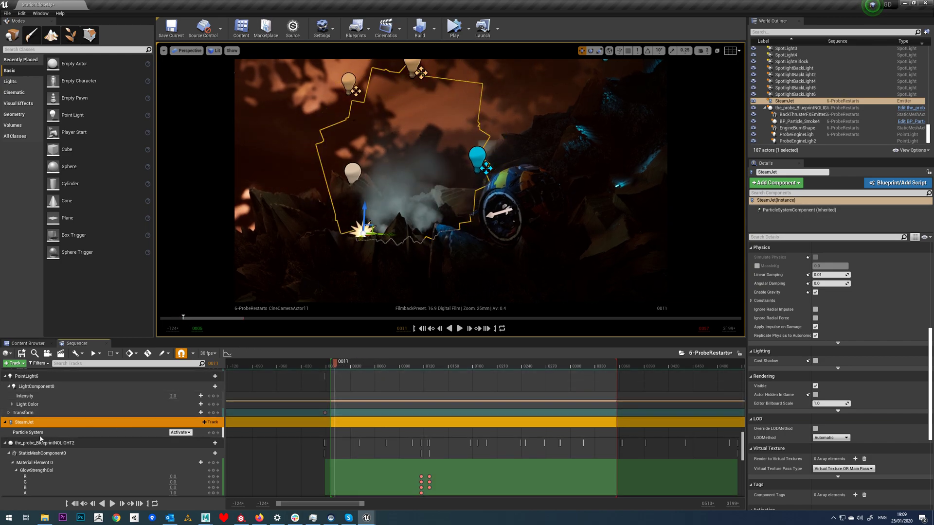
# - Key the Particle System track to Deactivate at the start and verify by scrubbing before and after
pyautogui.click(383, 362)
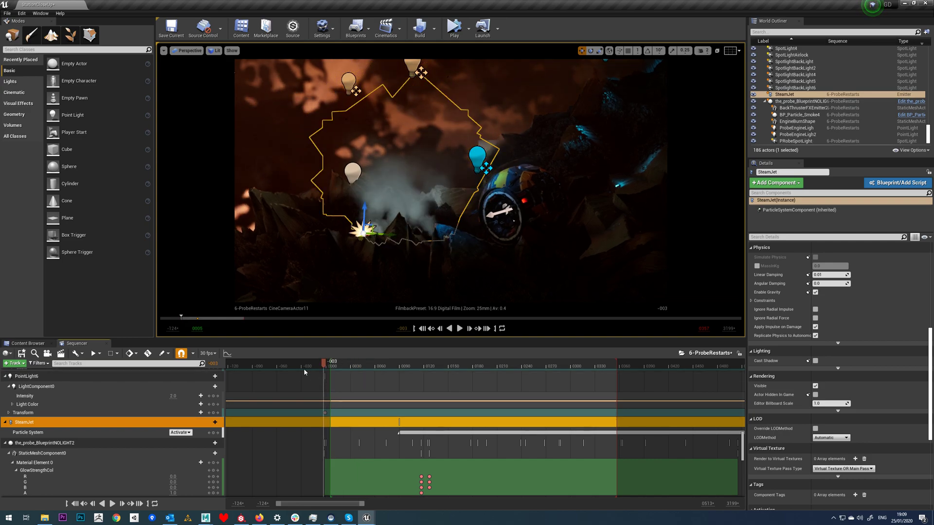
pyautogui.click(180, 432)
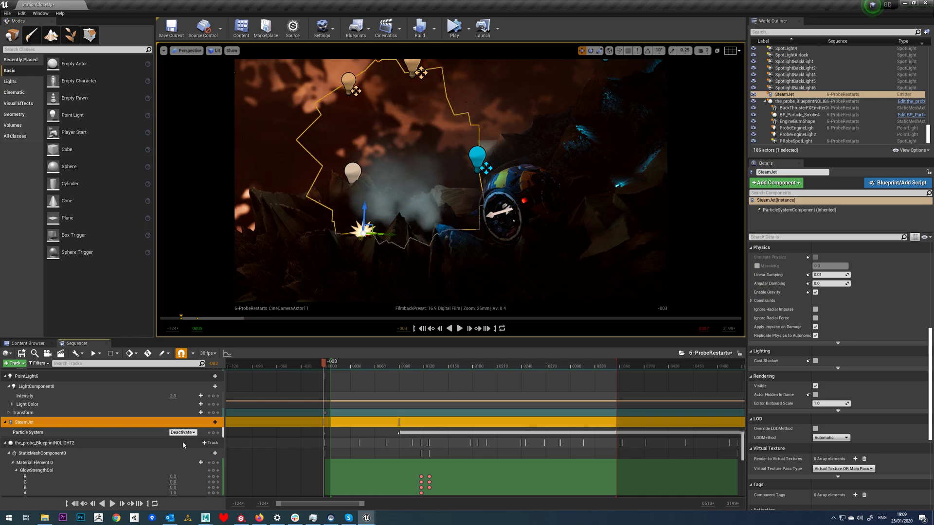
pyautogui.click(322, 367)
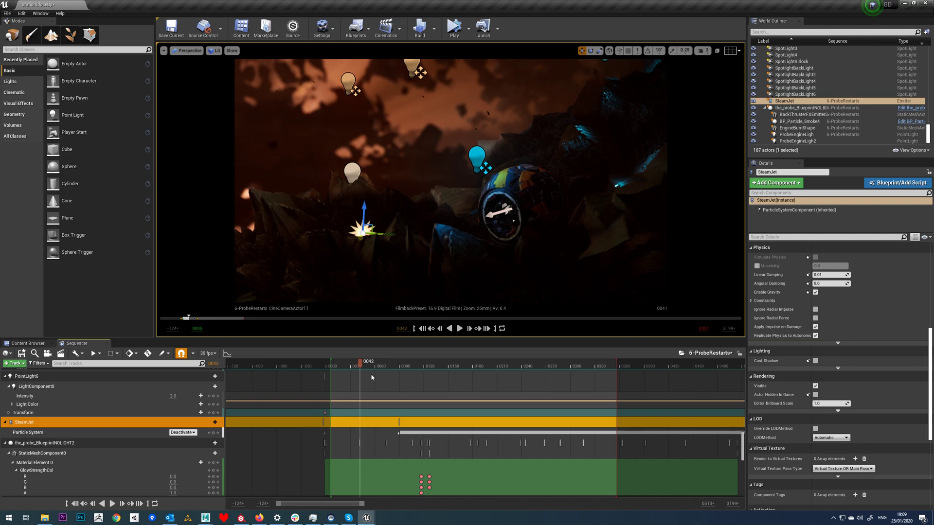
pyautogui.click(426, 362)
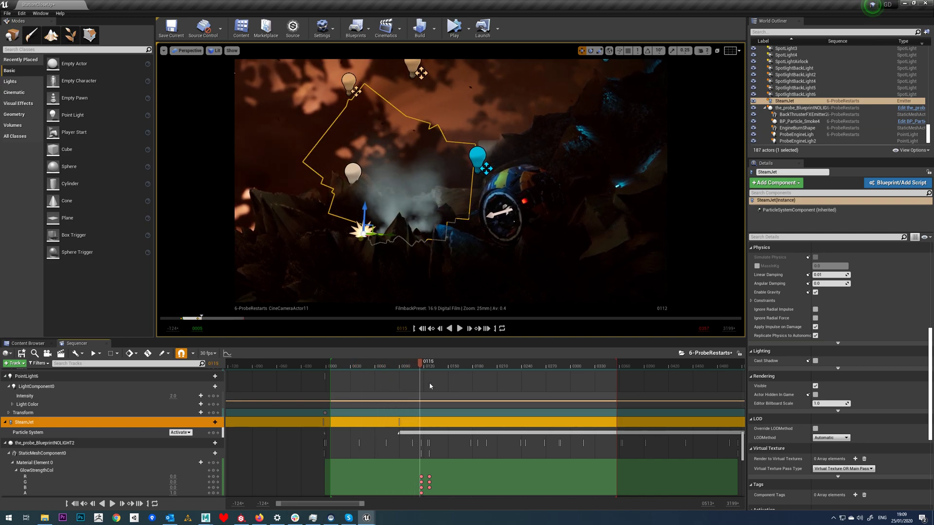
# - Add a later Deactivate key on the toggle track and preview playback of the on/off timing
pyautogui.click(507, 361)
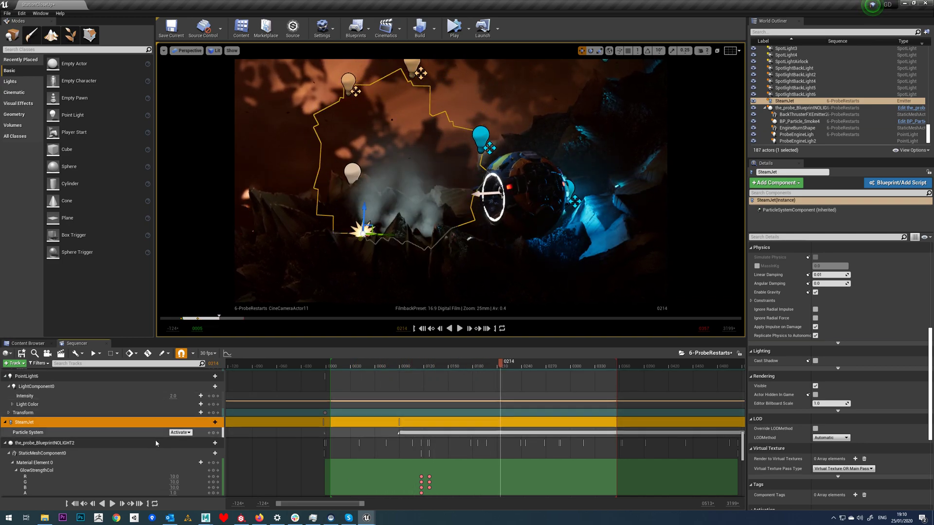
pyautogui.click(182, 432)
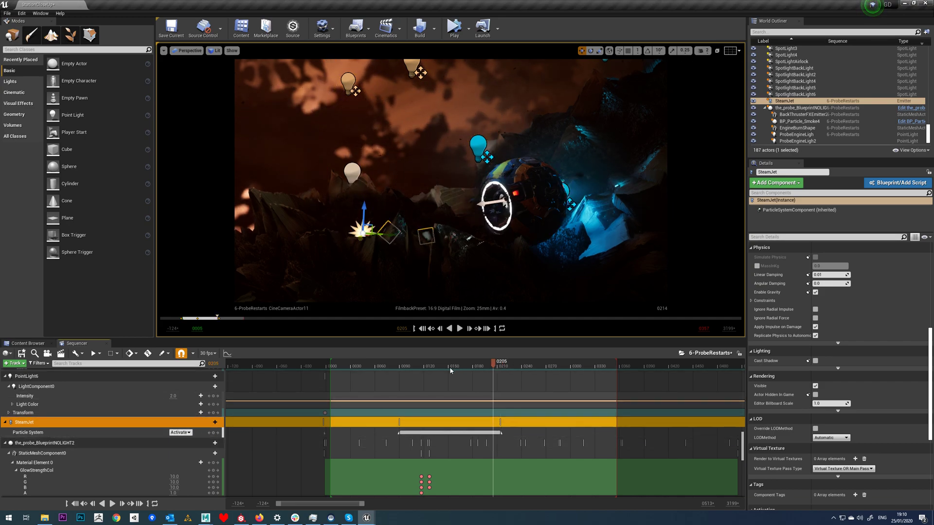
pyautogui.click(459, 328)
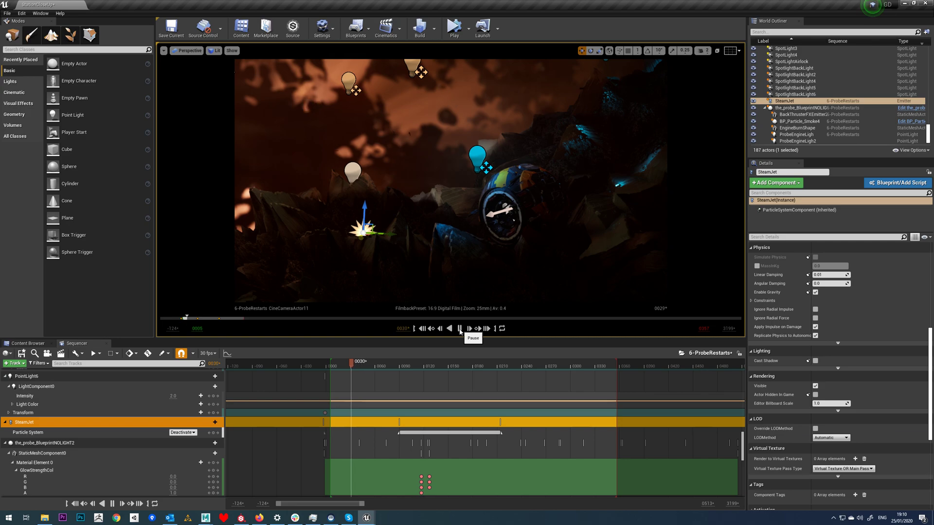
pyautogui.click(459, 327)
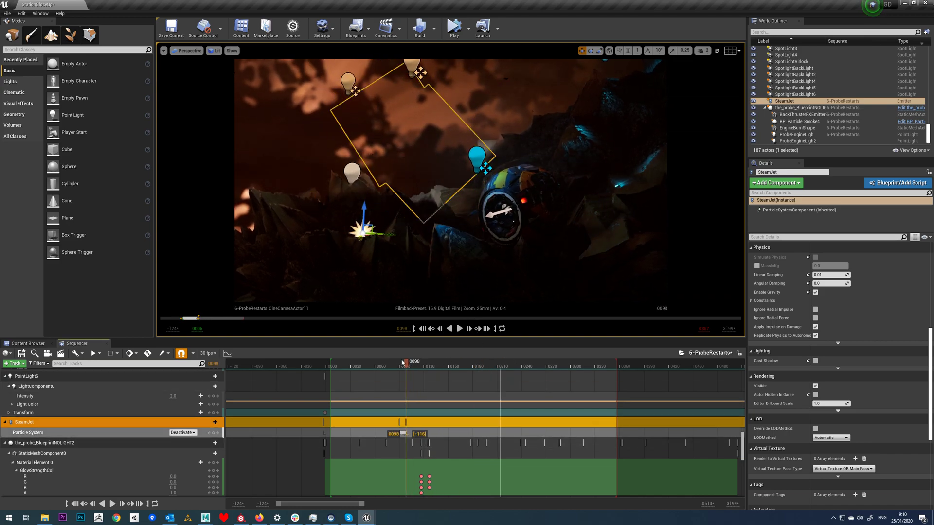
pyautogui.click(459, 328)
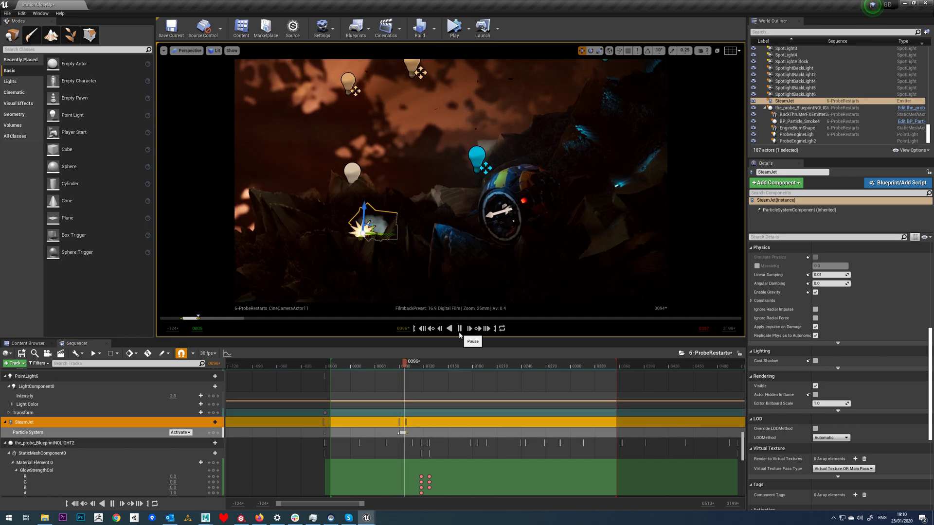
pyautogui.click(458, 328)
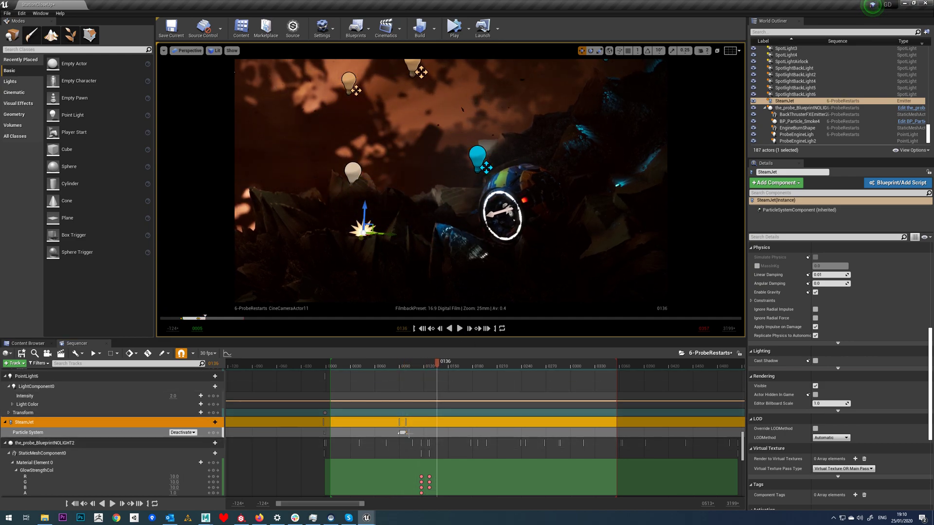
pyautogui.click(408, 362)
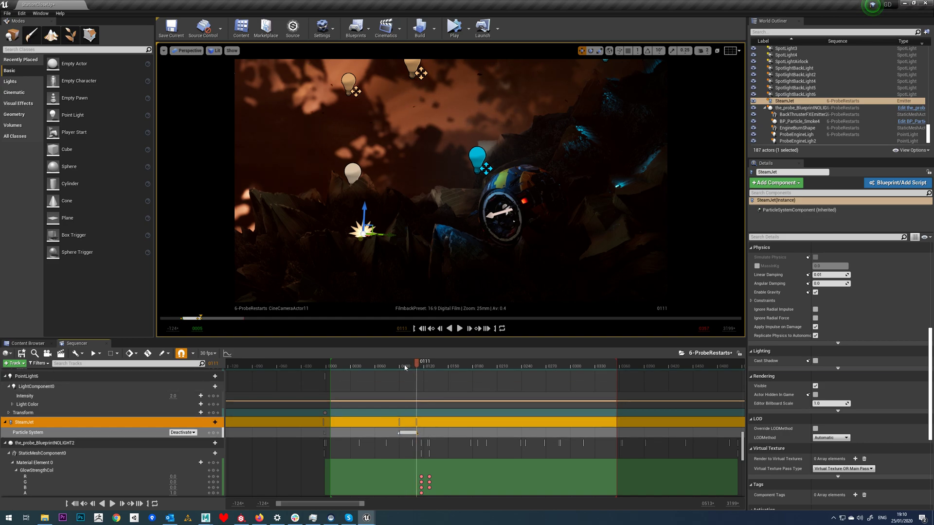
pyautogui.click(458, 327)
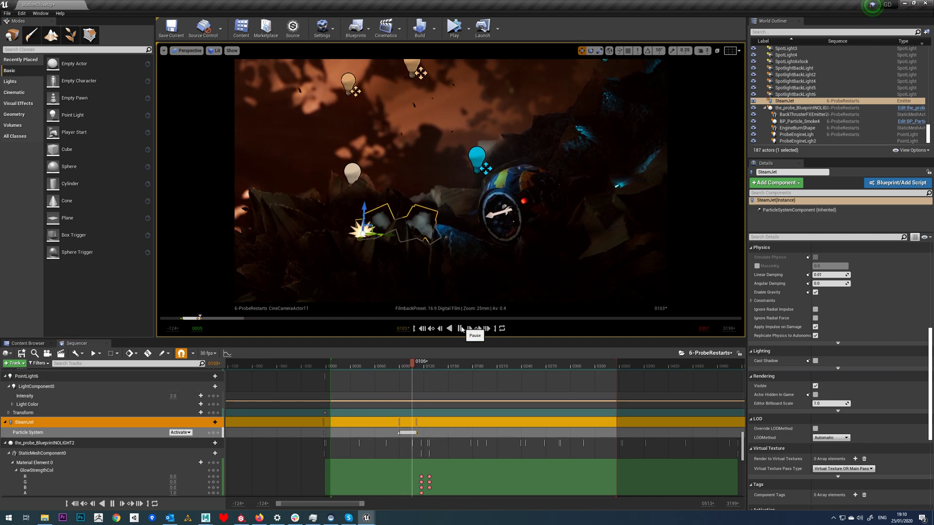
pyautogui.click(461, 329)
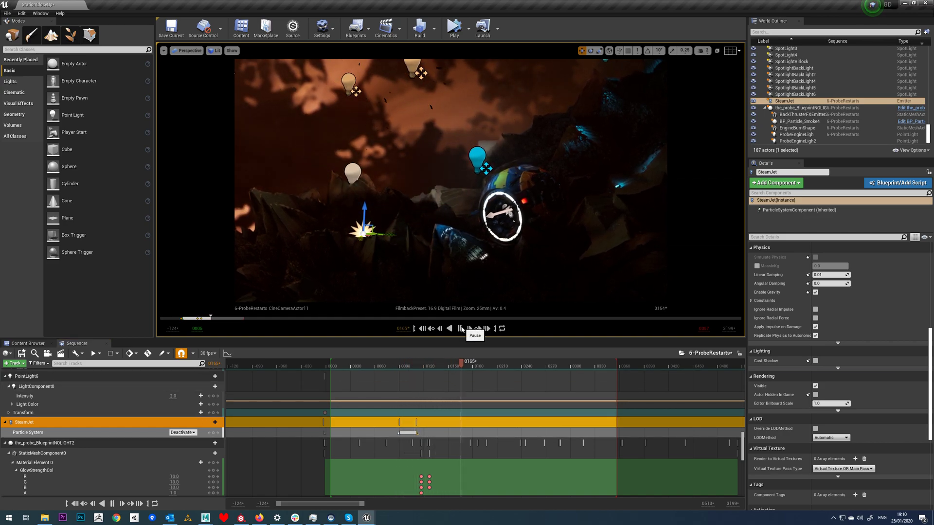
pyautogui.click(469, 328)
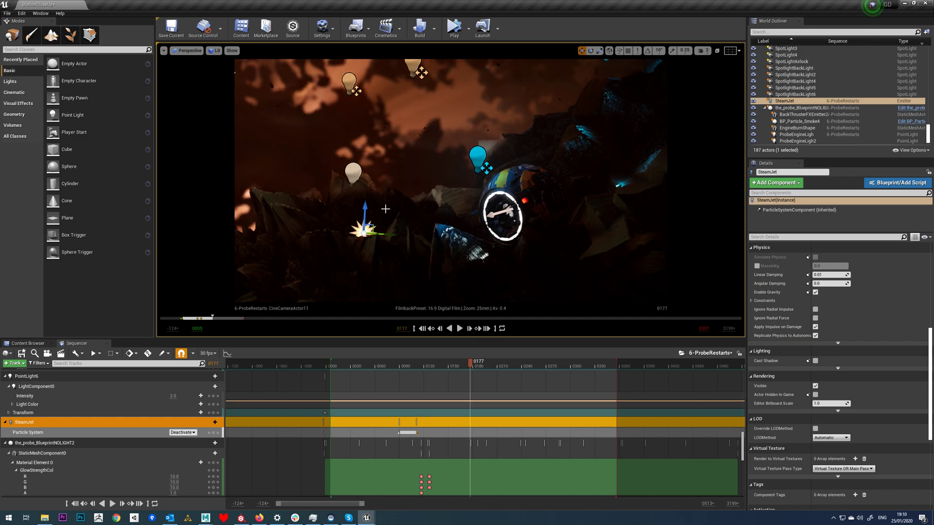